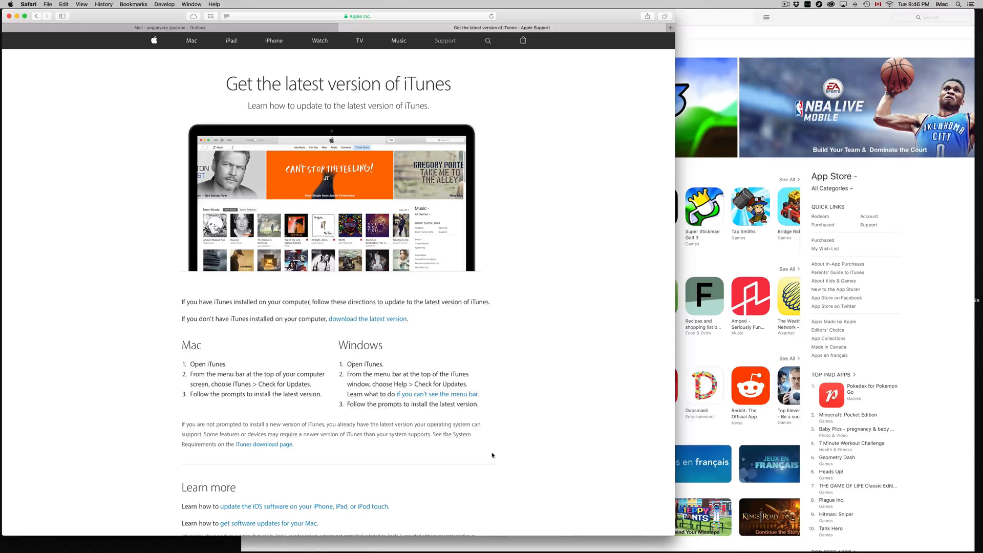
Highlight the Mac and Windows update steps and the Check for Updates step
{"action": "left_click", "coordinate": [358, 16]}
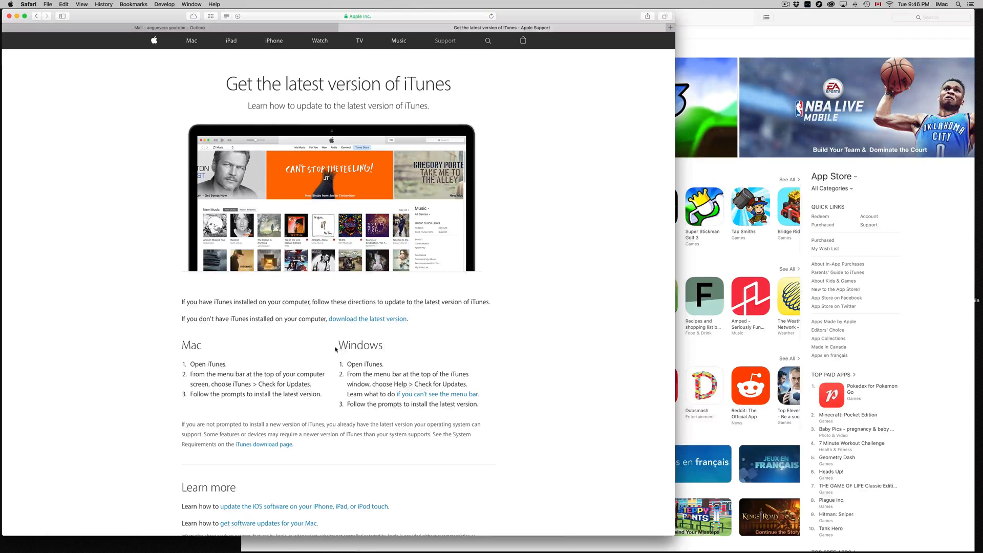
{"action": "left_click_drag", "start_coordinate": [181, 344], "coordinate": [480, 406]}
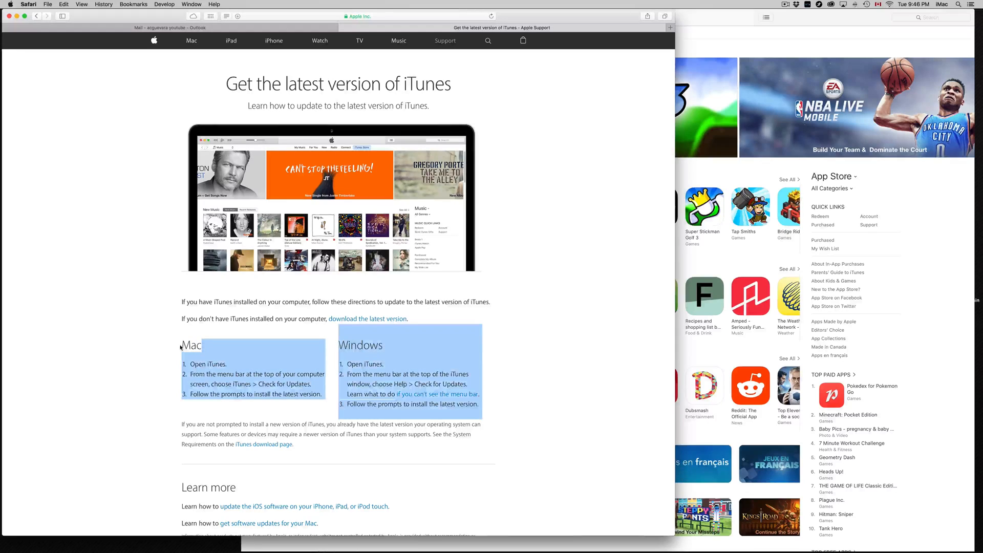
{"action": "left_click", "coordinate": [338, 344]}
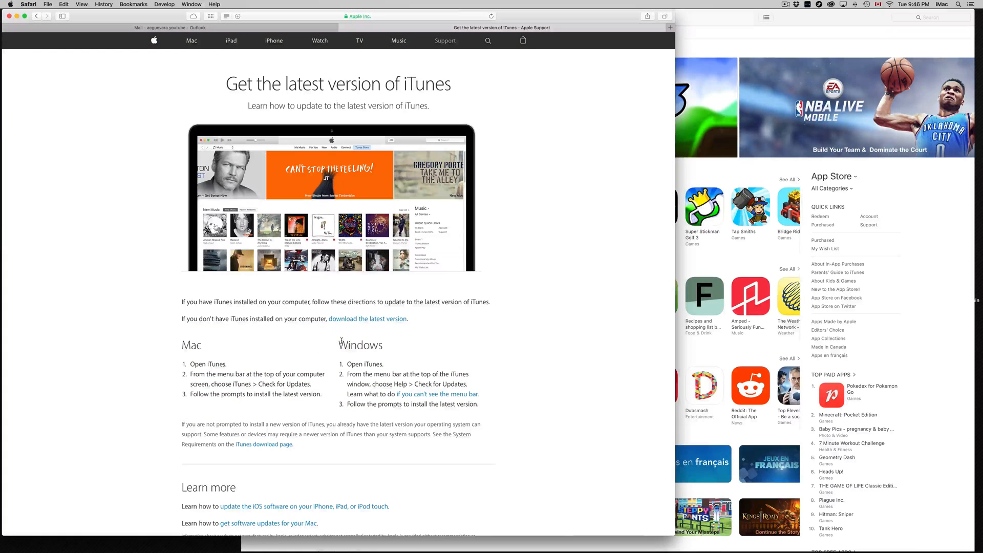
{"action": "double_click", "coordinate": [441, 384]}
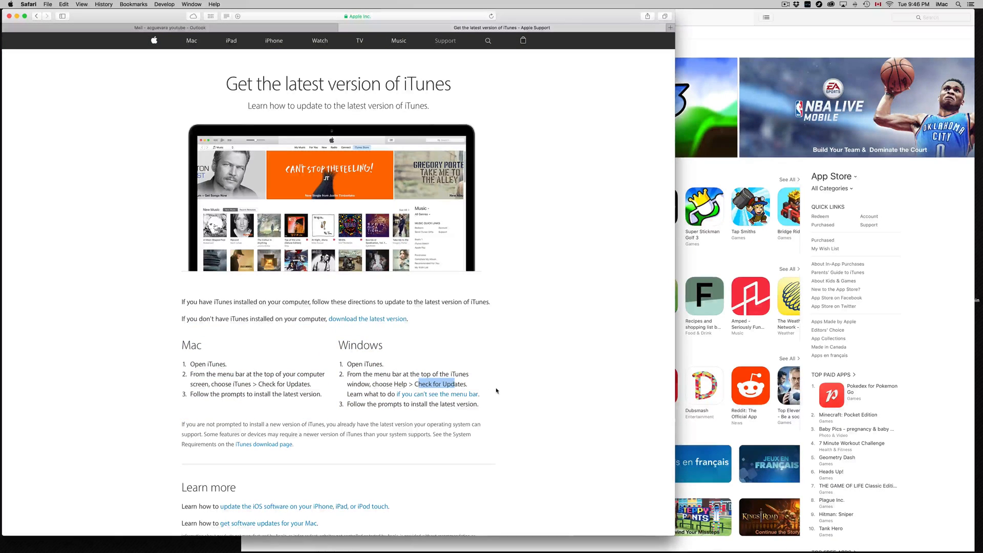
{"action": "scroll", "scroll_direction": "down", "scroll_amount": 3}
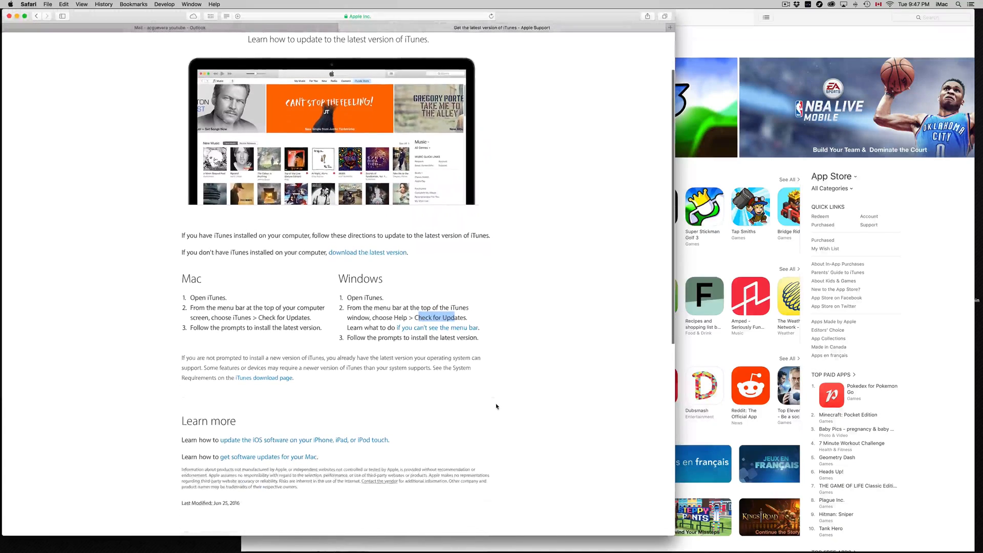
{"action": "scroll", "scroll_direction": "down", "scroll_amount": 3}
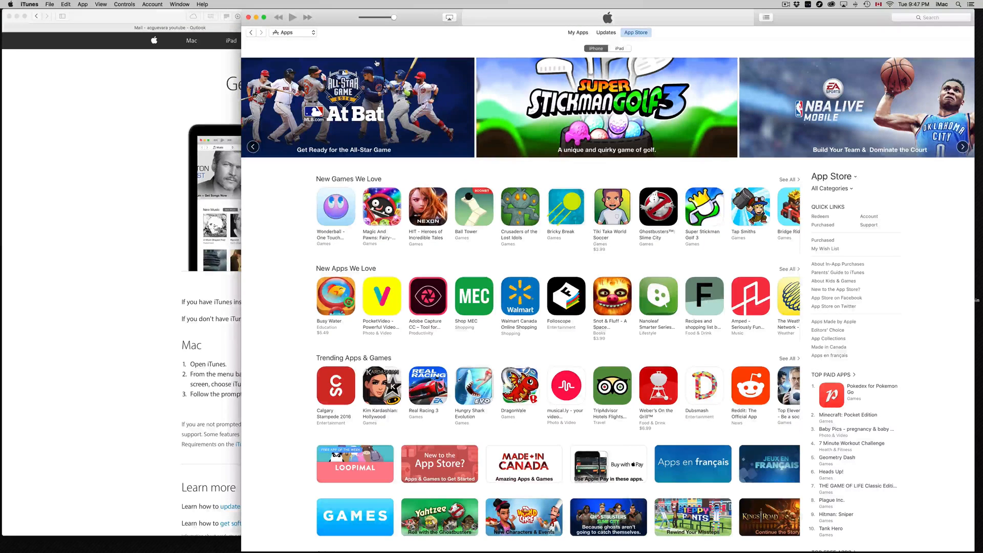
Browse the iTunes Store media list, then scroll down toward Top Free Apps
{"action": "left_click", "coordinate": [290, 31]}
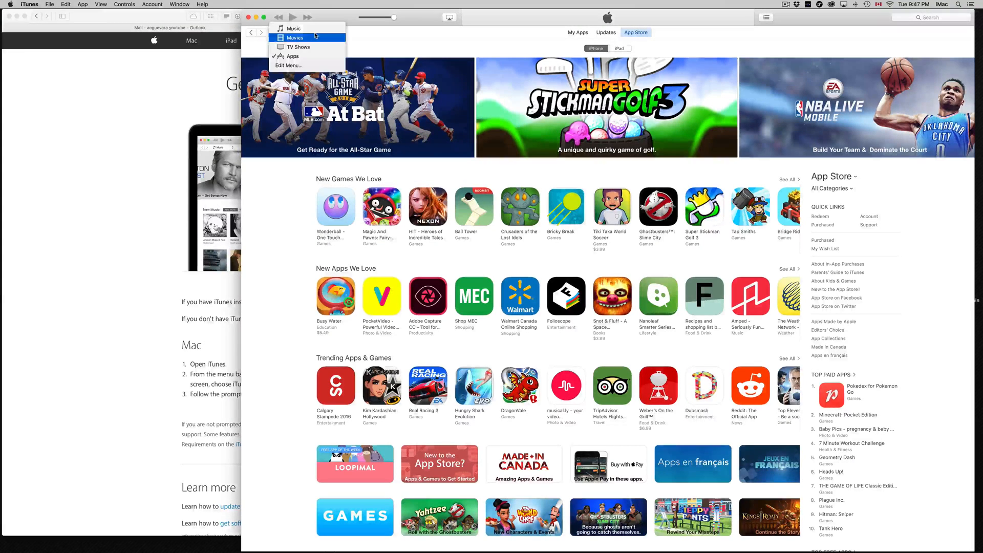
{"action": "mouse_move", "coordinate": [306, 47]}
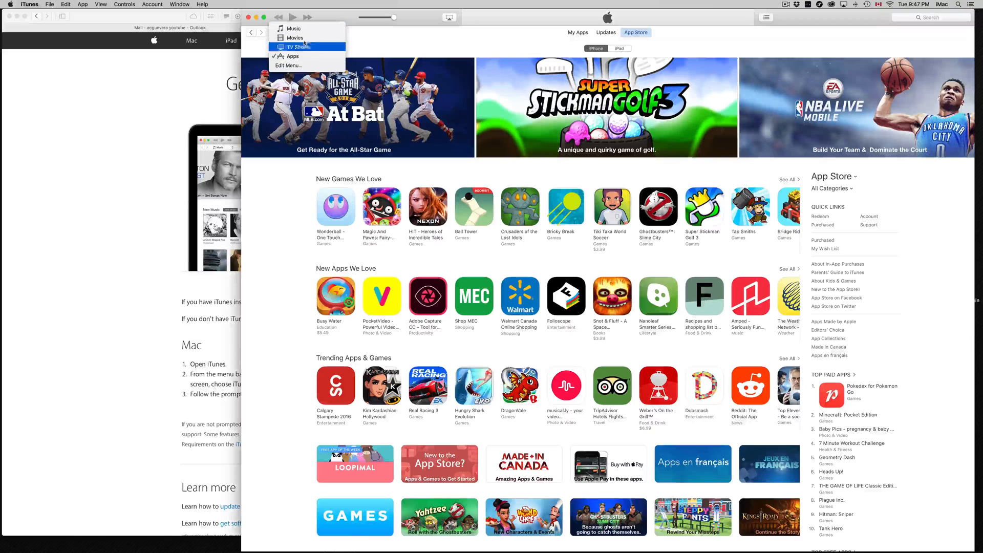
{"action": "left_click", "coordinate": [293, 57]}
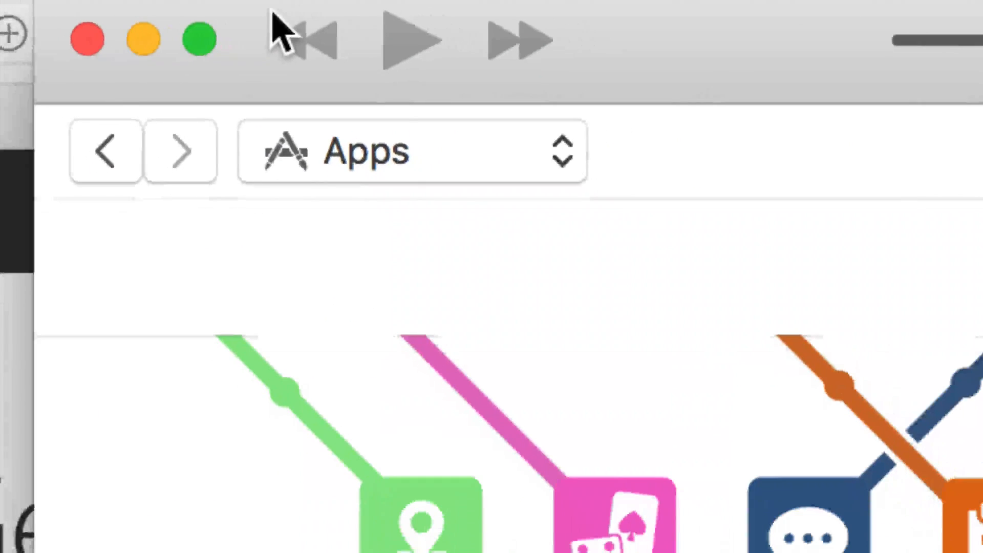
{"action": "left_click", "coordinate": [410, 151]}
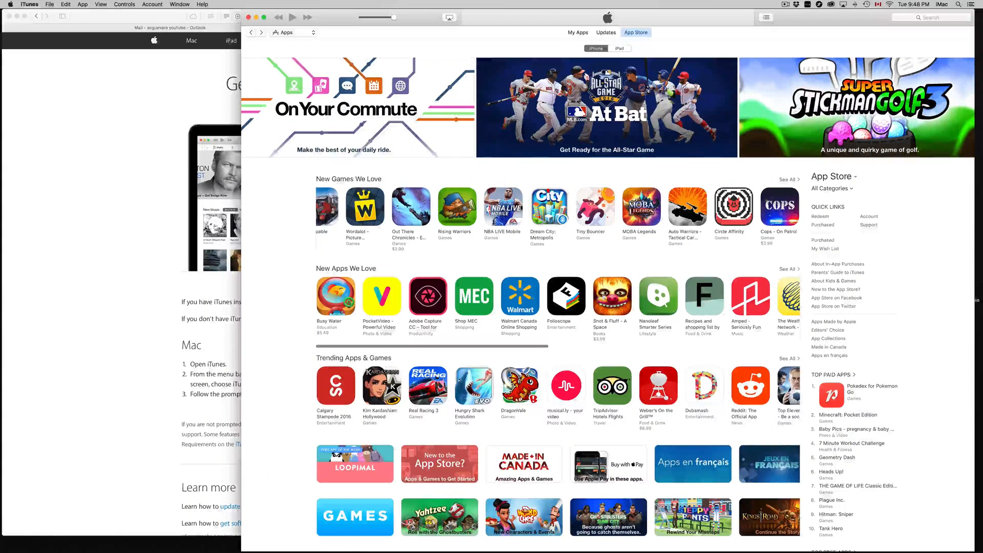
{"action": "scroll", "scroll_direction": "down", "scroll_amount": 3}
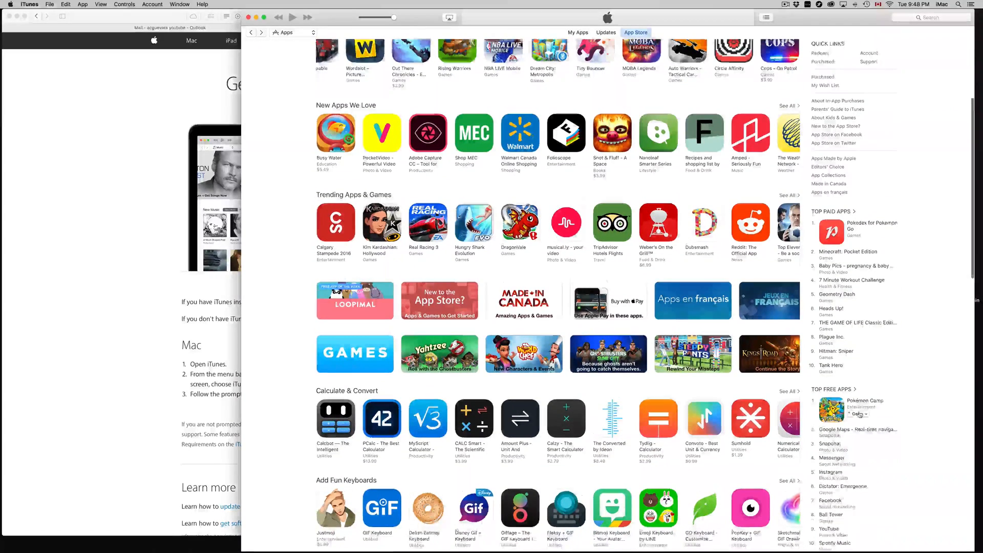
{"action": "scroll", "scroll_direction": "down", "scroll_amount": 3}
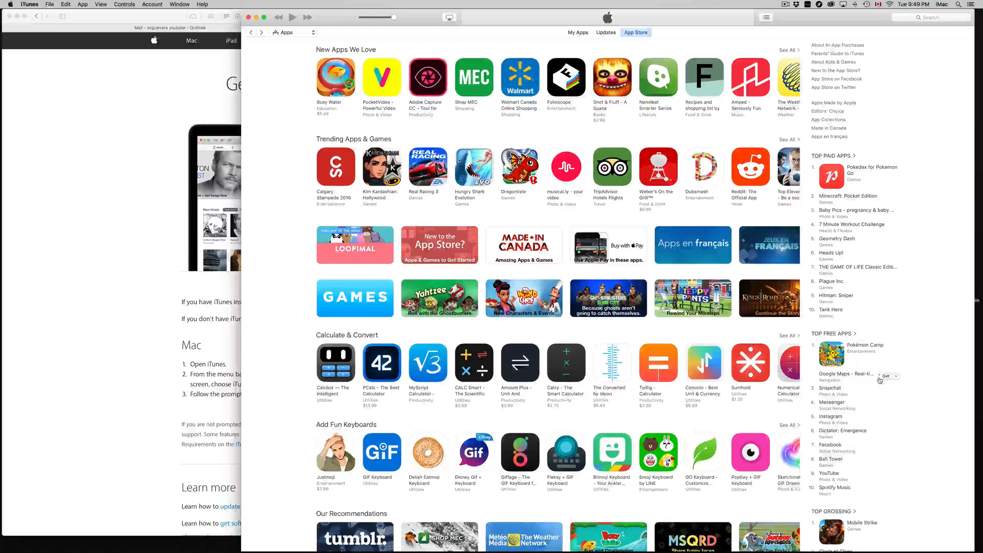
{"action": "scroll", "scroll_direction": "down", "scroll_amount": 3}
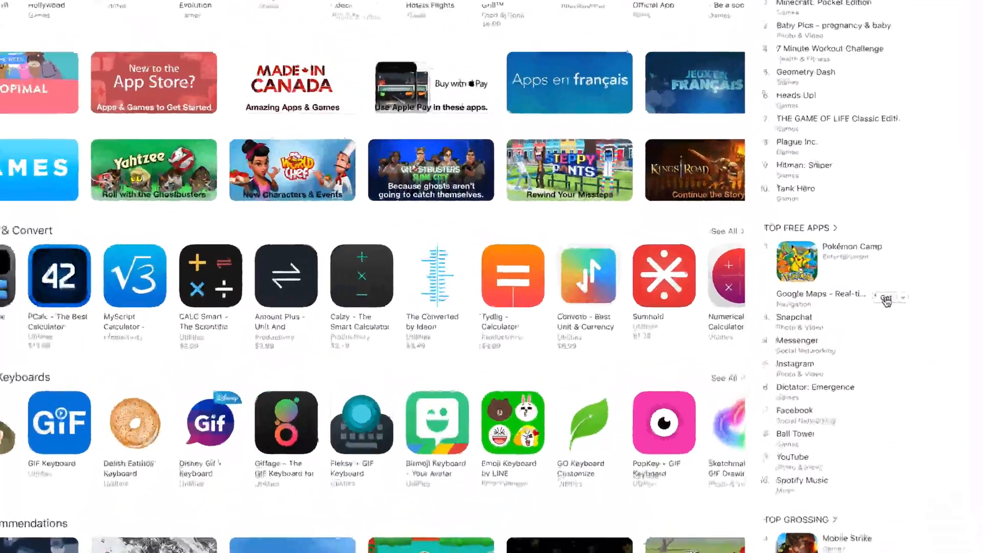
{"action": "scroll", "scroll_direction": "down", "scroll_amount": 3}
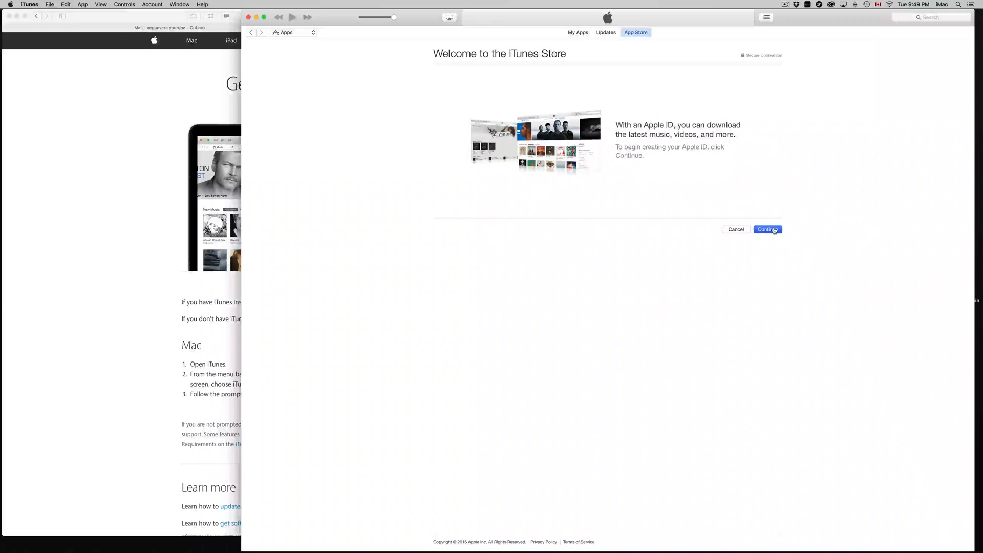
Continue past the welcome screen and agree to the iTunes terms and conditions
{"action": "left_click", "coordinate": [767, 228]}
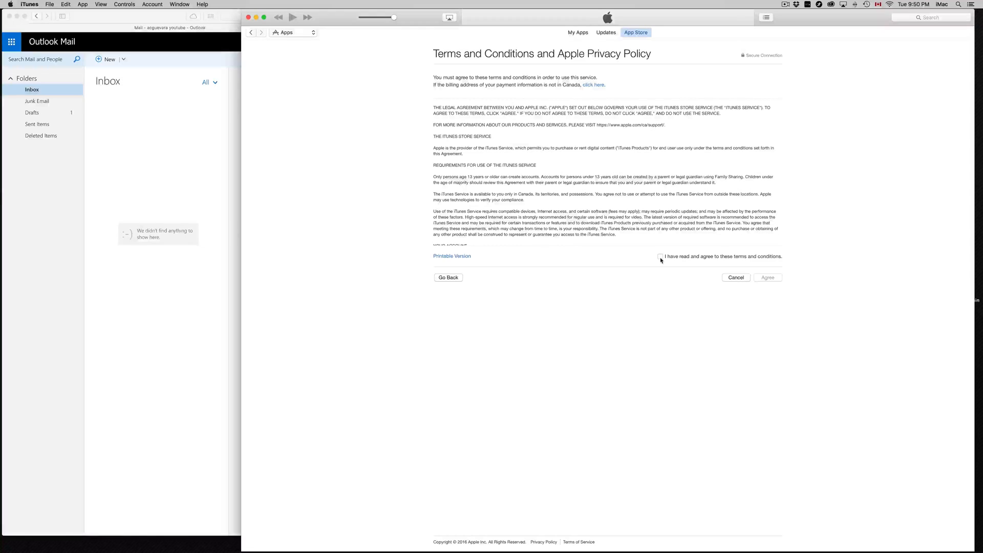
{"action": "left_click", "coordinate": [660, 257]}
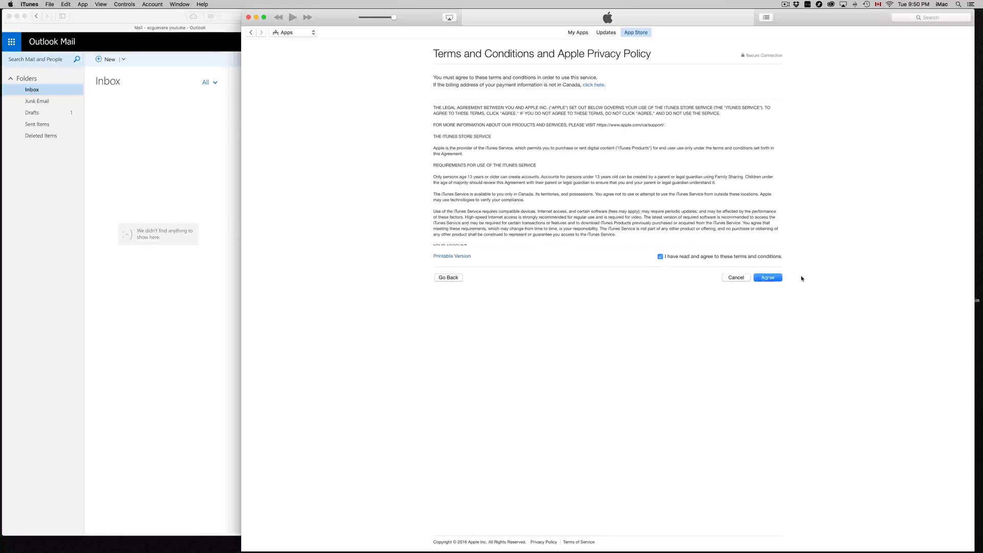
{"action": "left_click", "coordinate": [767, 278]}
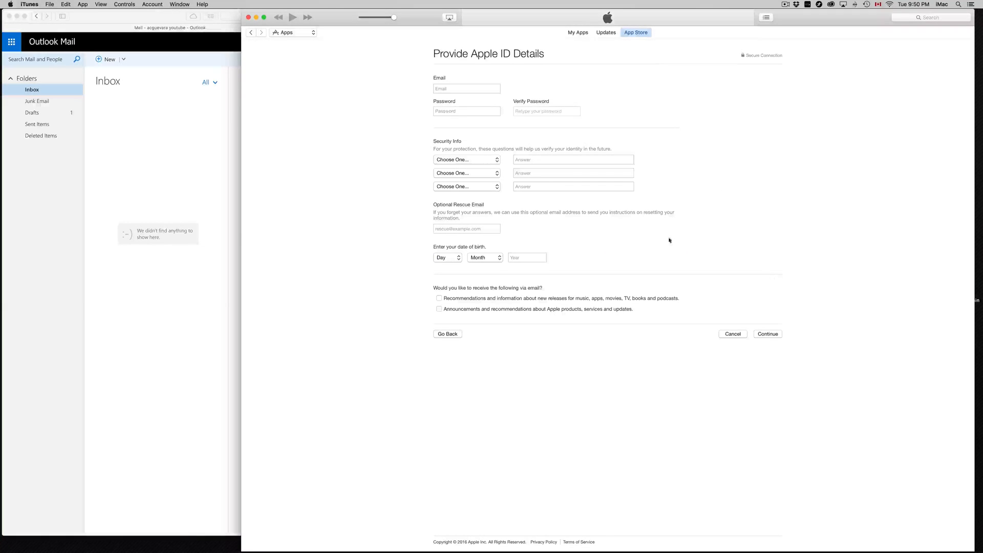
Enter the account email starting 'acg@' and move on to the password
{"action": "left_click", "coordinate": [465, 87]}
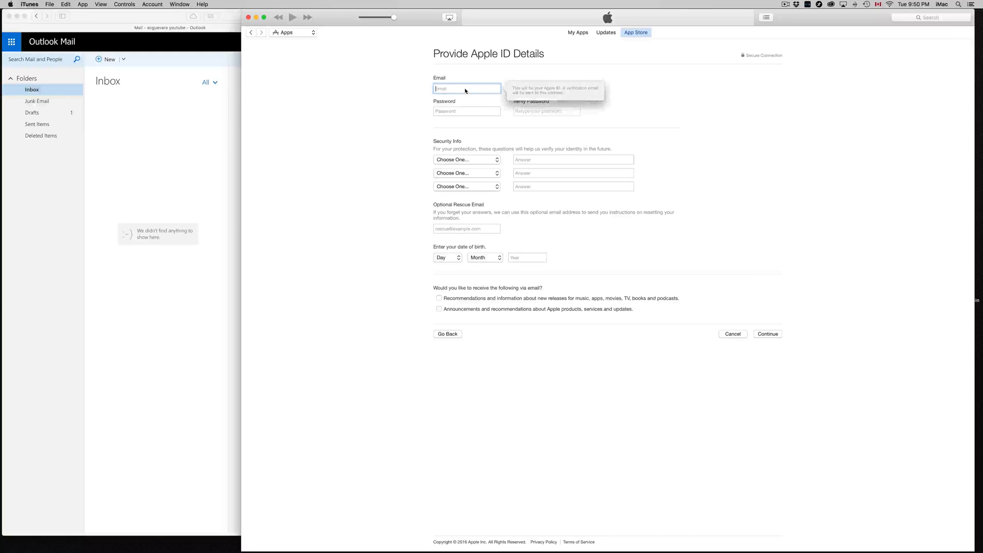
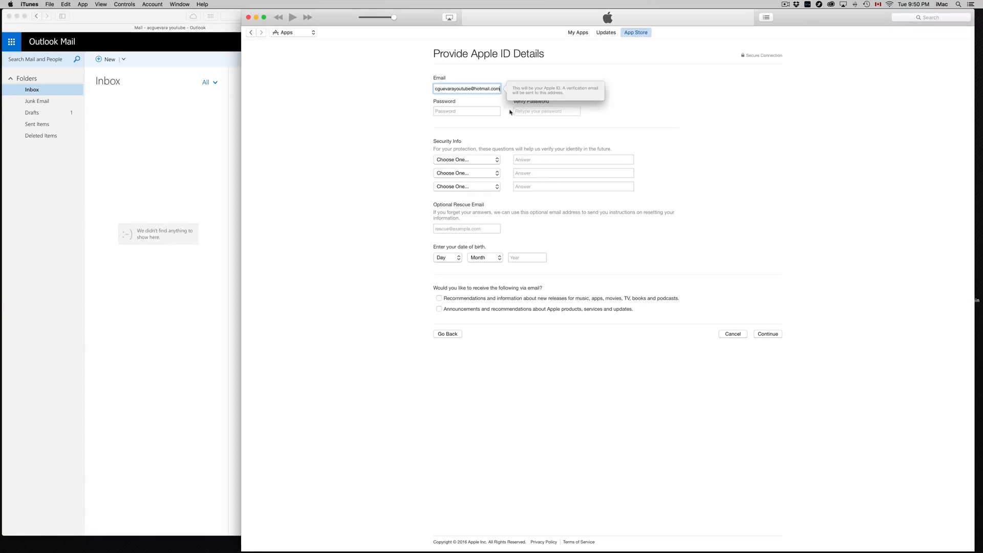
{"action": "left_click", "coordinate": [466, 111]}
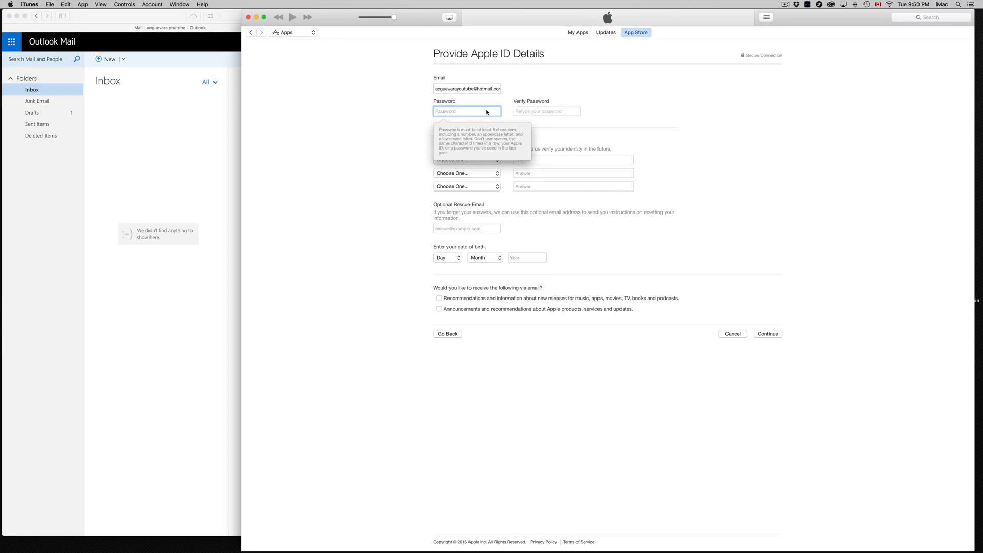
{"action": "left_click", "coordinate": [767, 333]}
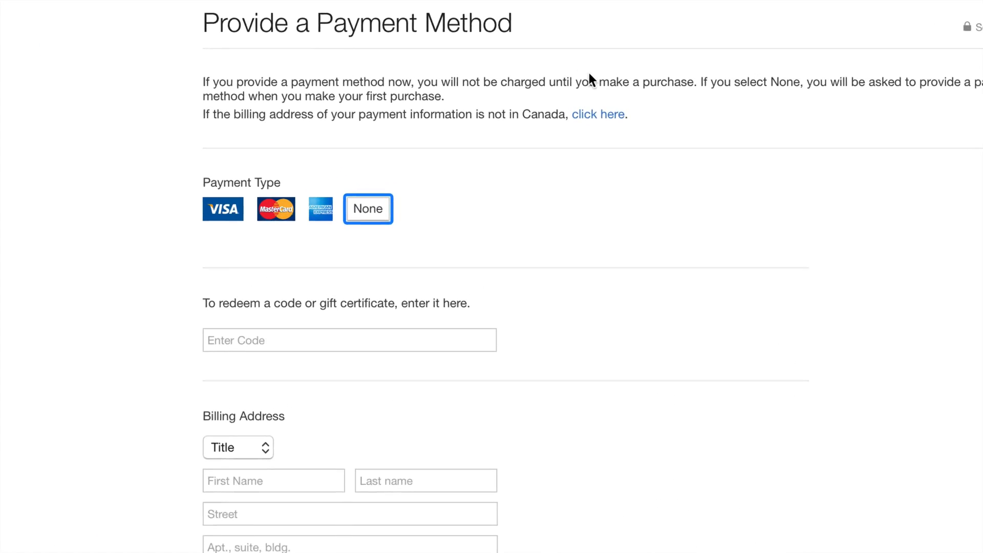
{"action": "mouse_move", "coordinate": [375, 127]}
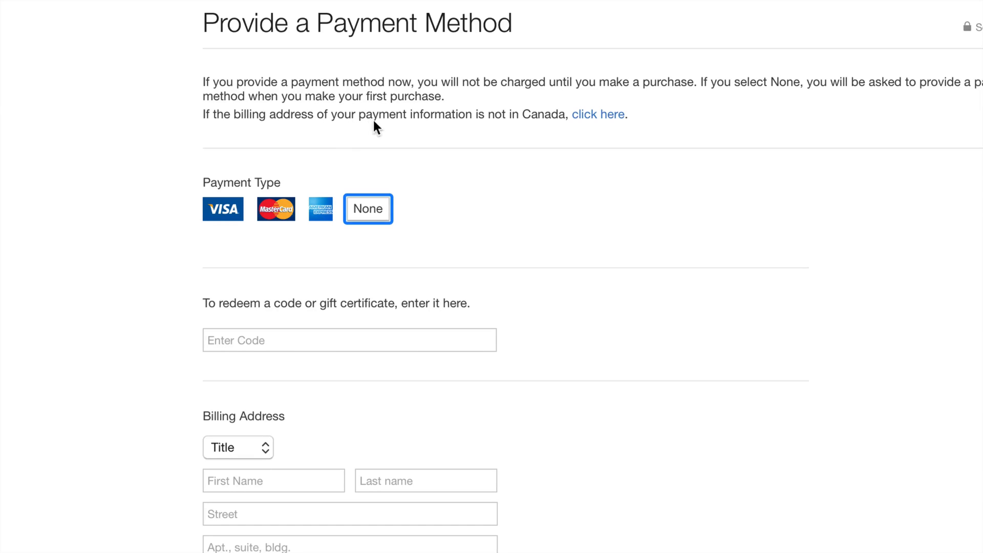
{"action": "mouse_move", "coordinate": [598, 114]}
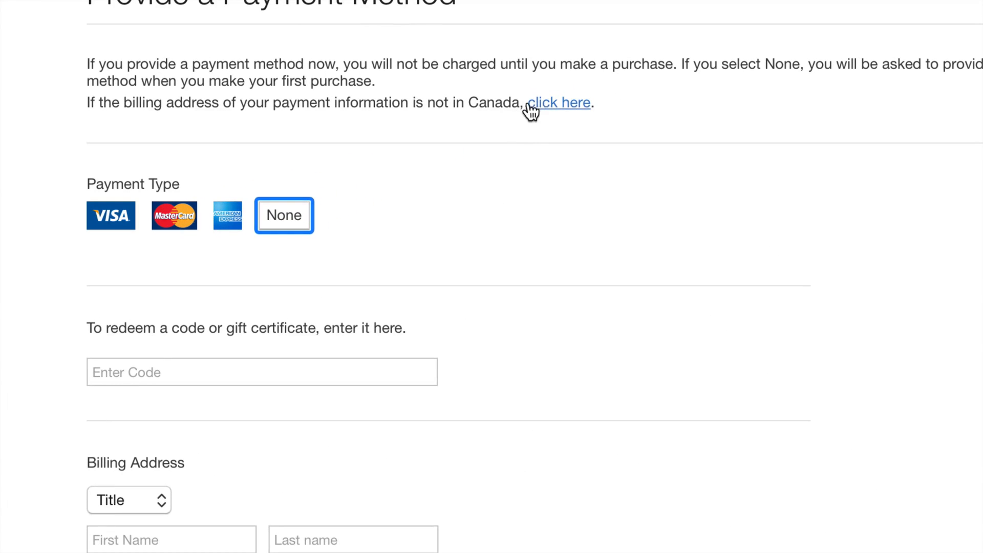
{"action": "mouse_move", "coordinate": [553, 106]}
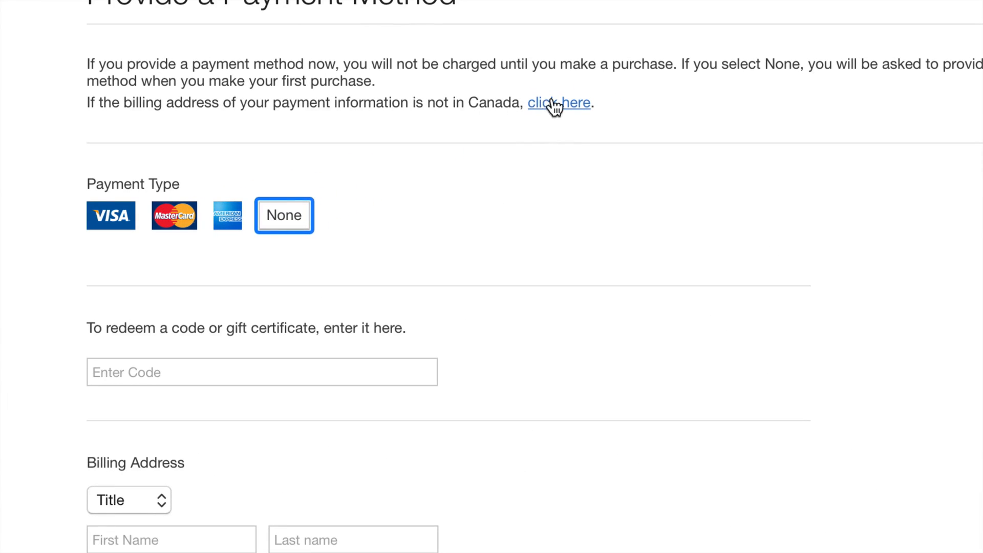
Switch the billing country to United States and create the Apple ID
{"action": "left_click", "coordinate": [557, 103]}
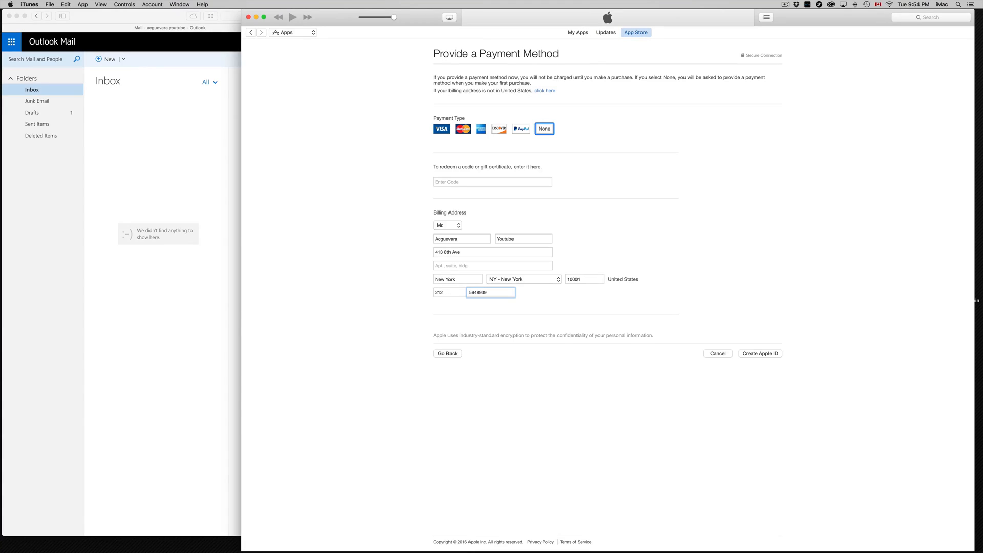
{"action": "mouse_move", "coordinate": [610, 288]}
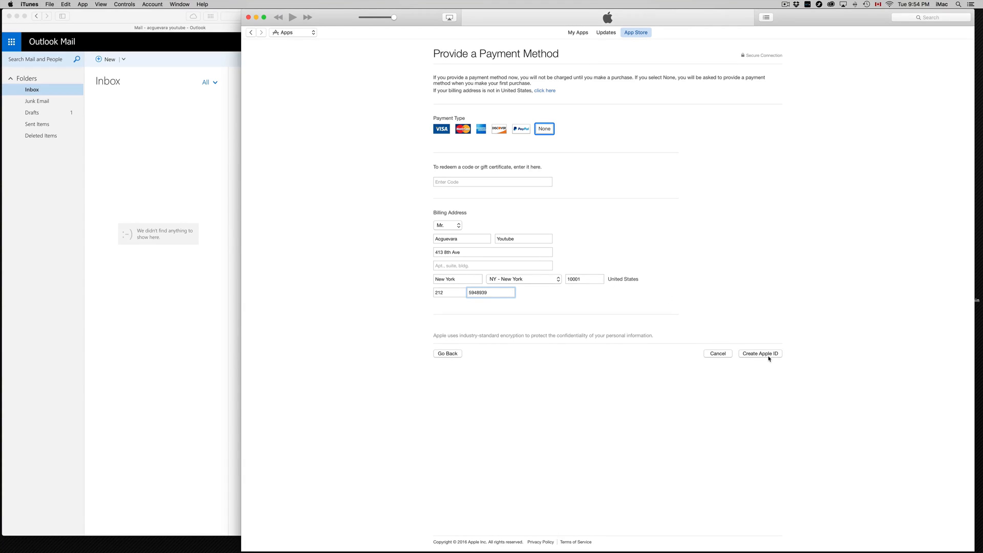
{"action": "mouse_move", "coordinate": [760, 352]}
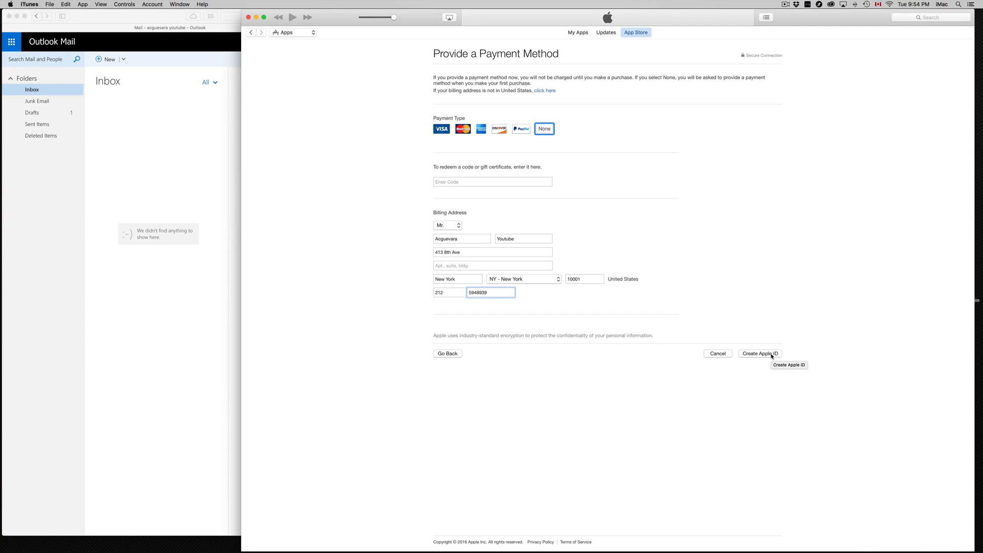
{"action": "left_click", "coordinate": [759, 353]}
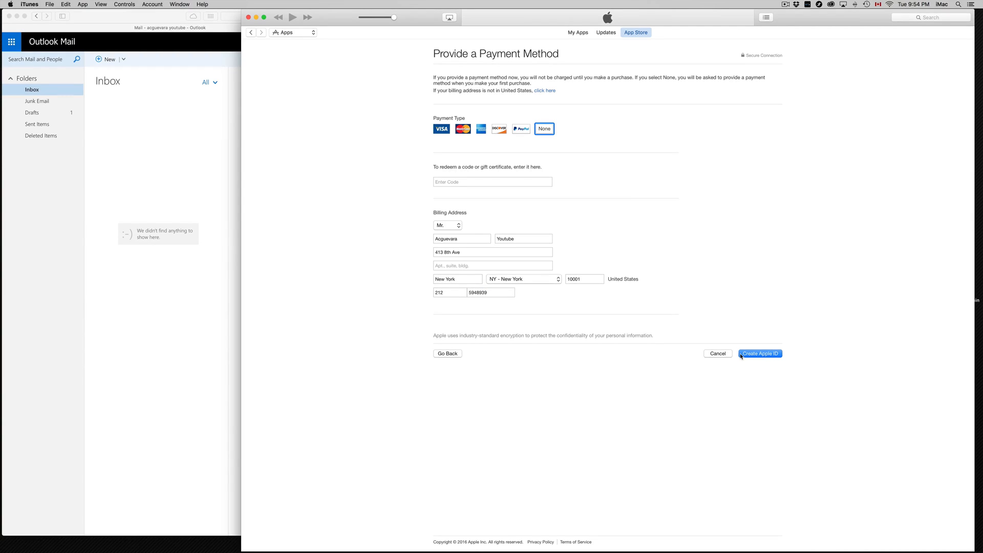
{"action": "left_click", "coordinate": [759, 353]}
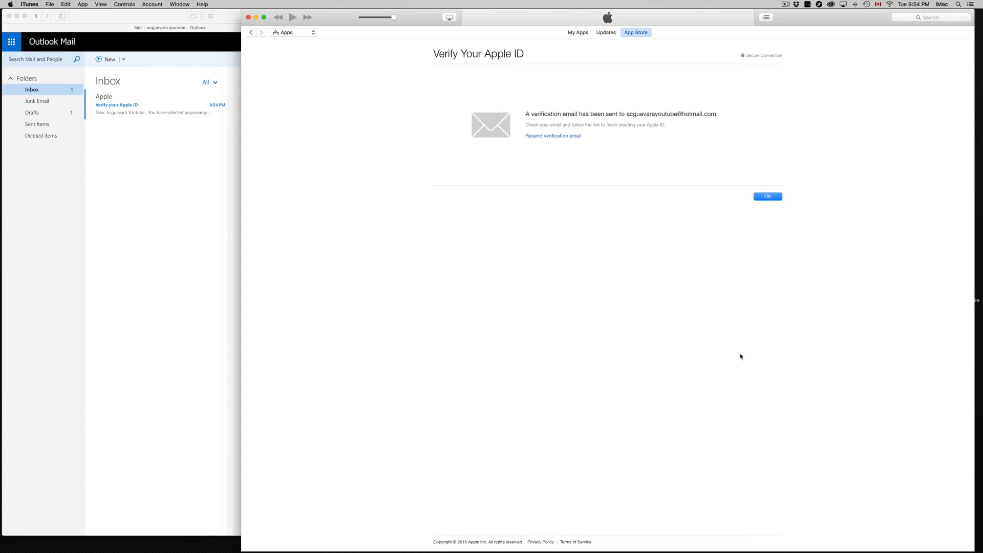
{"action": "mouse_move", "coordinate": [577, 156]}
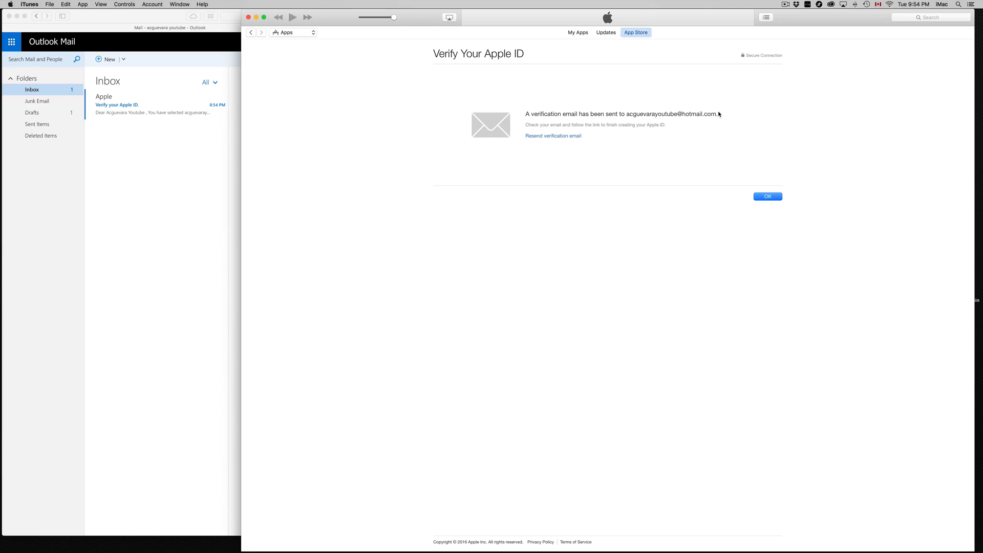
{"action": "mouse_move", "coordinate": [715, 116]}
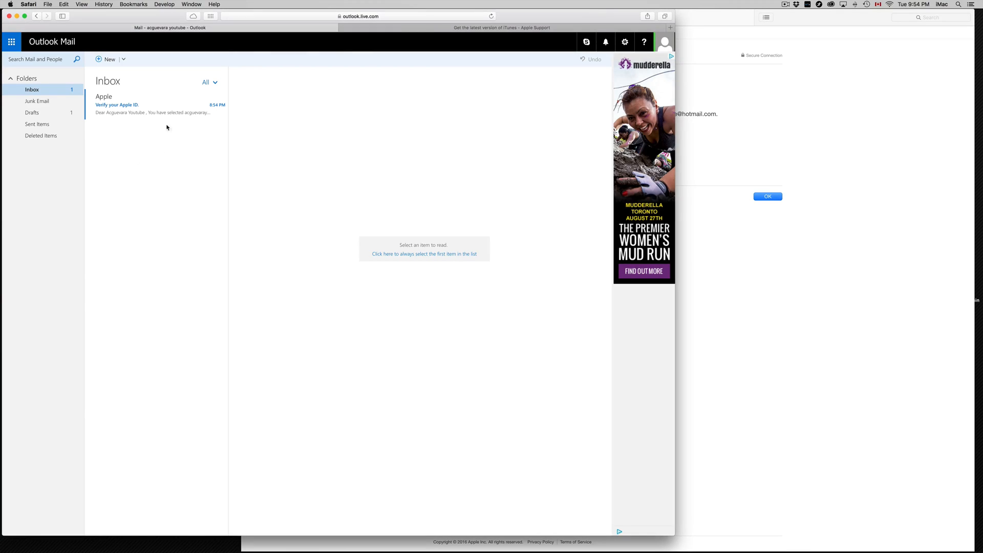
Open Apple's 'Verify your Apple ID' email and follow its Verify now link
{"action": "left_click", "coordinate": [153, 109]}
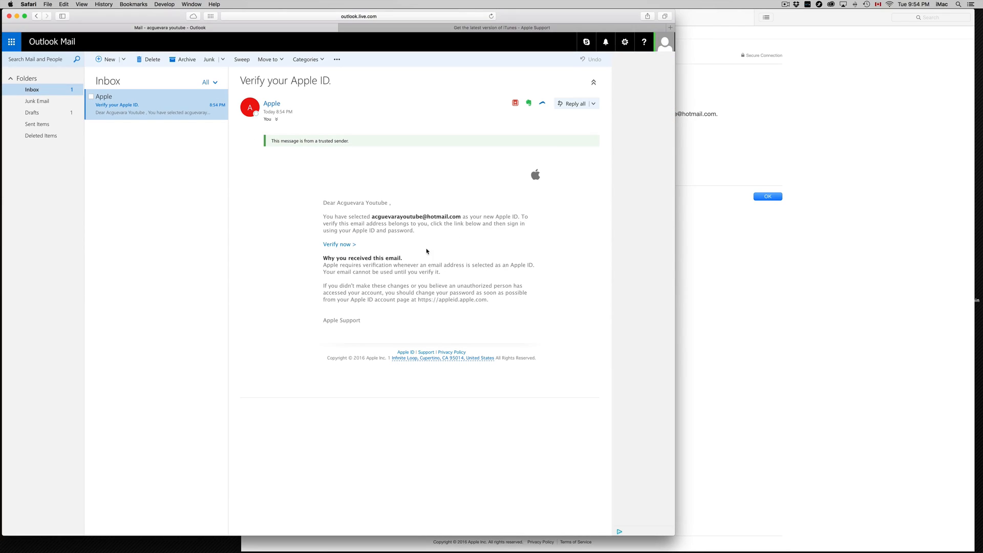
{"action": "scroll", "scroll_direction": "down", "scroll_amount": 3}
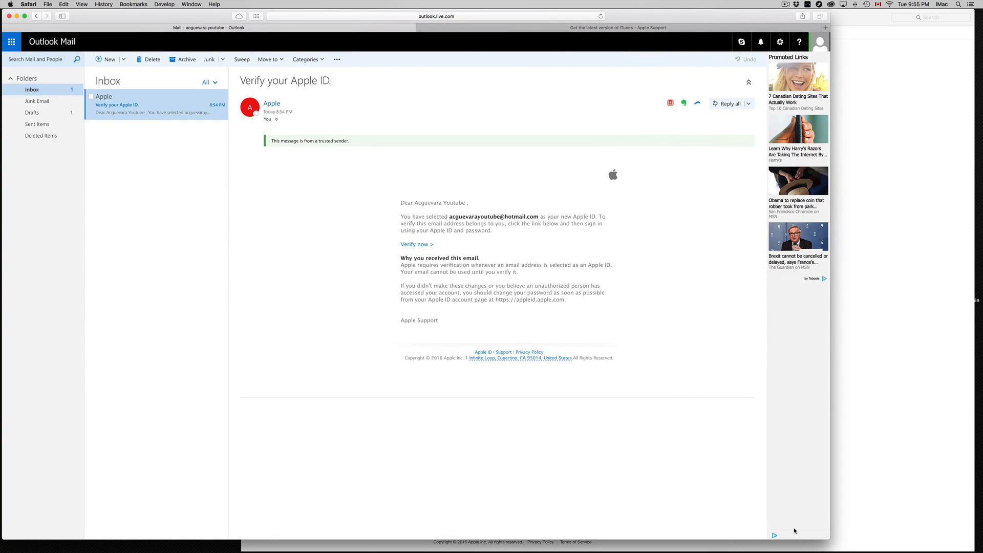
{"action": "mouse_move", "coordinate": [419, 255]}
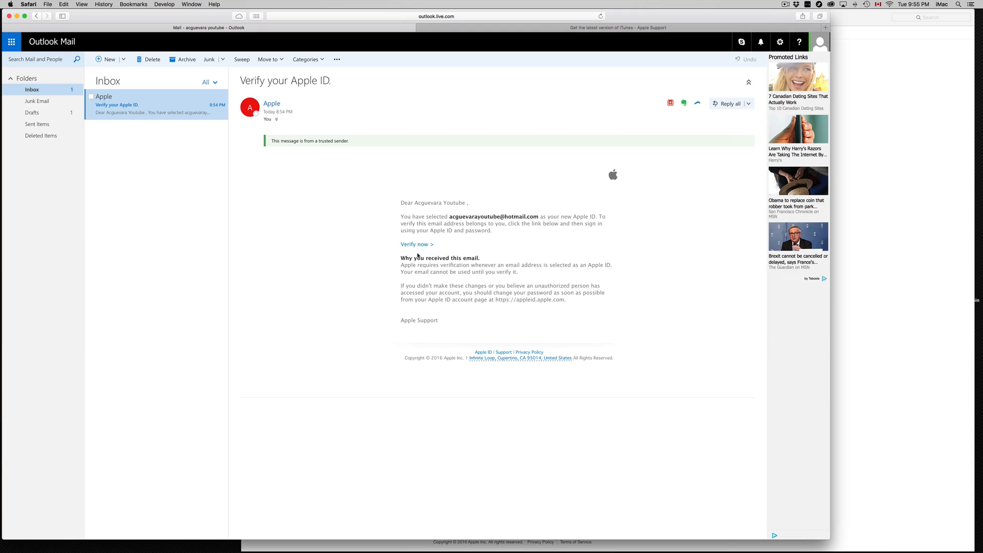
{"action": "left_click", "coordinate": [414, 244]}
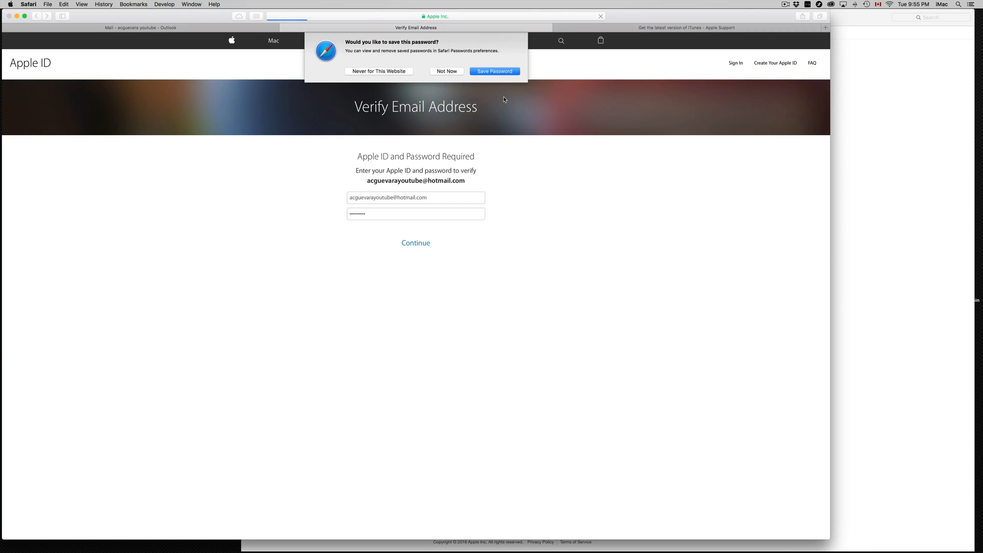
Submit the Apple ID sign-in and answer Safari's save-password prompt
{"action": "left_click", "coordinate": [415, 243]}
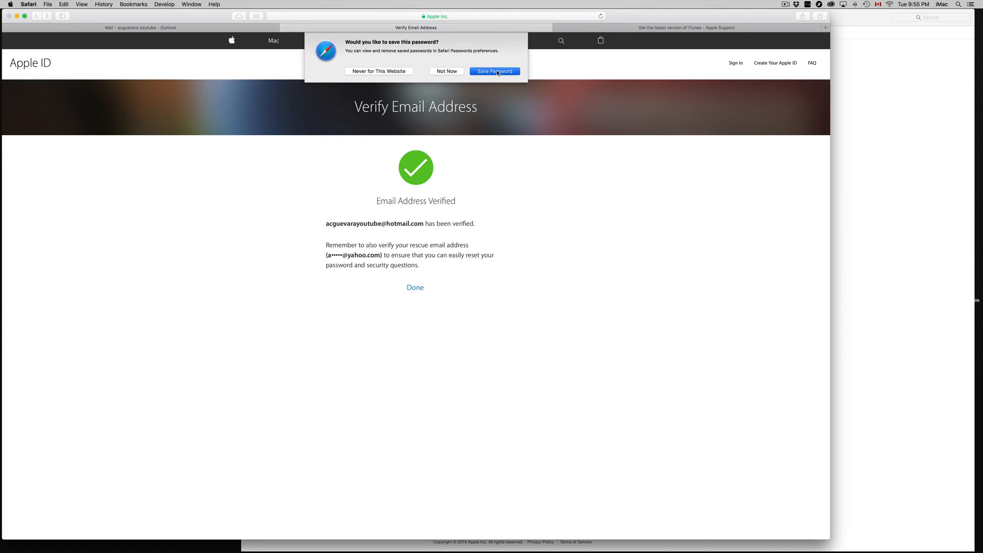
{"action": "left_click", "coordinate": [494, 71]}
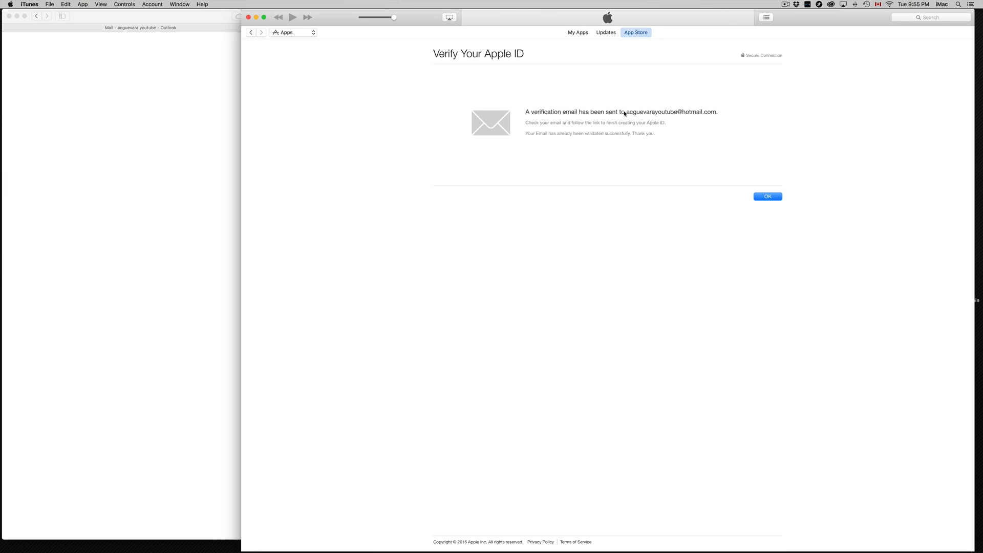
{"action": "mouse_move", "coordinate": [652, 118]}
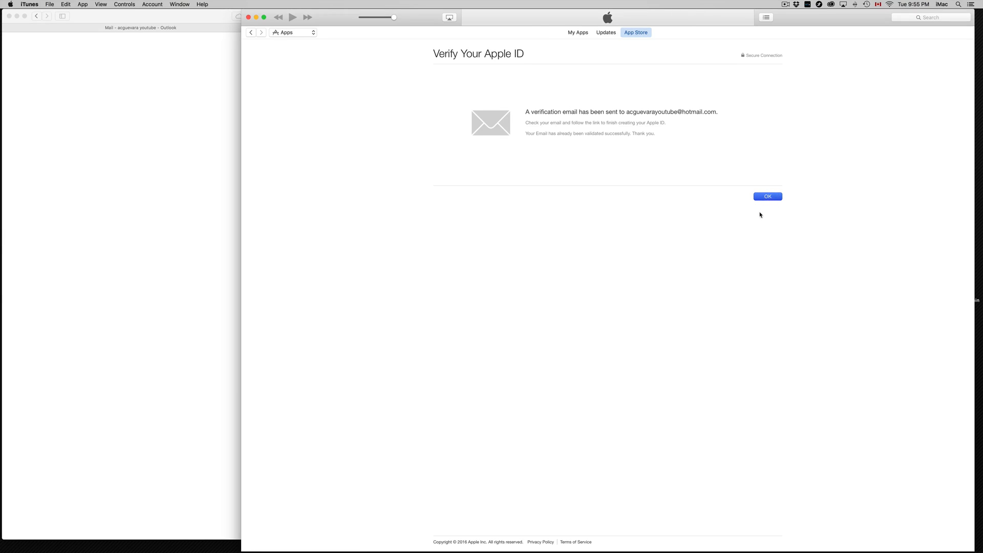
Dismiss the Verify Your Apple ID notice in iTunes with OK
{"action": "left_click", "coordinate": [766, 196]}
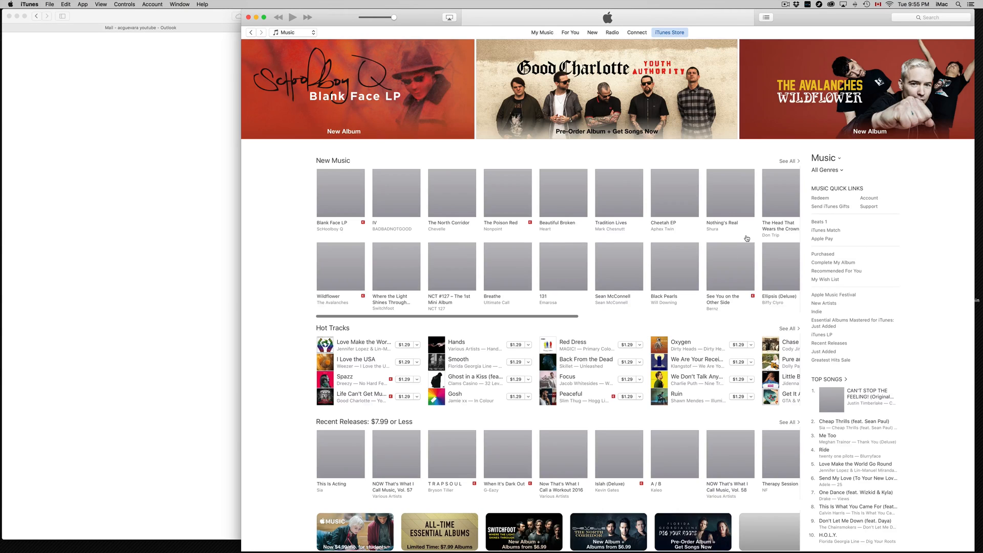